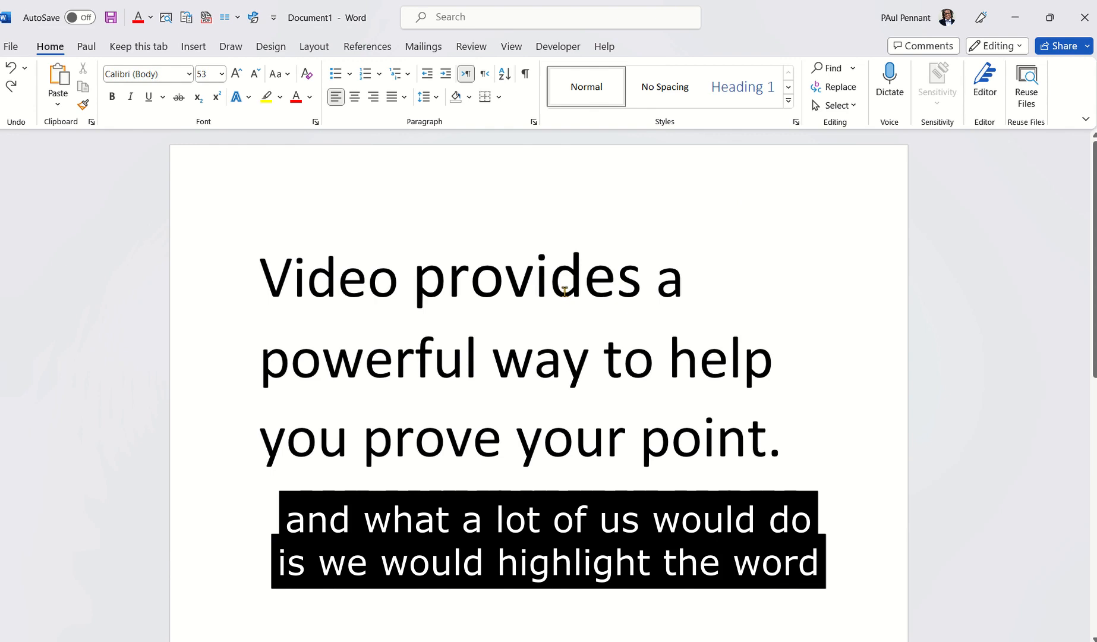
Place the cursor inside 'provides' and resize the word to 48 points
{"action": "left_click", "coordinate": [533, 275]}
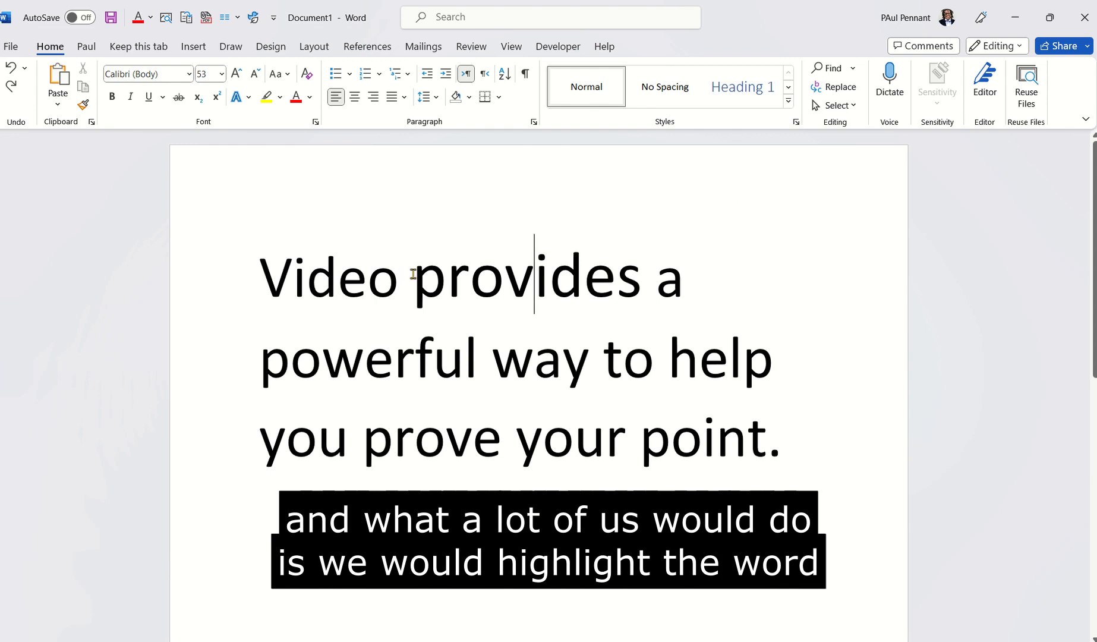
{"action": "double_click", "coordinate": [426, 277]}
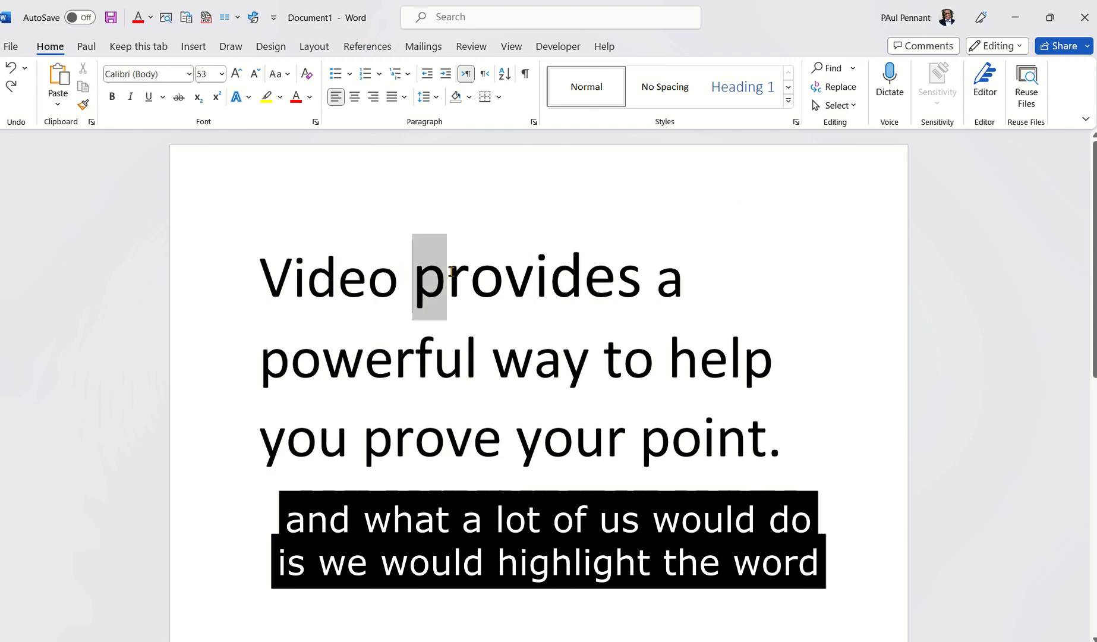
{"action": "double_click", "coordinate": [521, 277]}
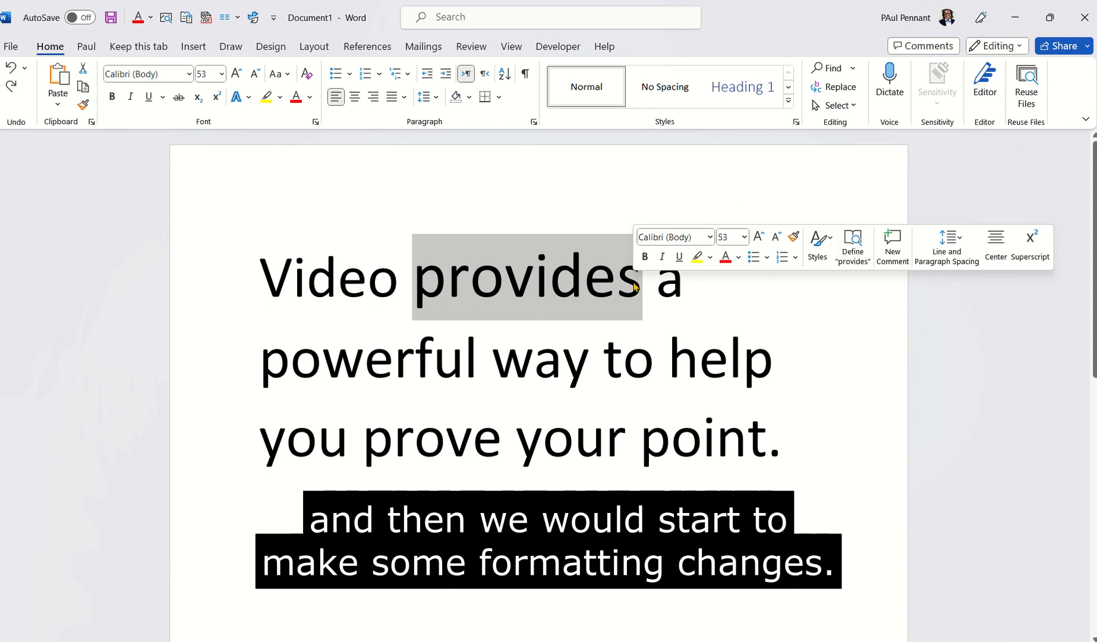
{"action": "mouse_move", "coordinate": [472, 235]}
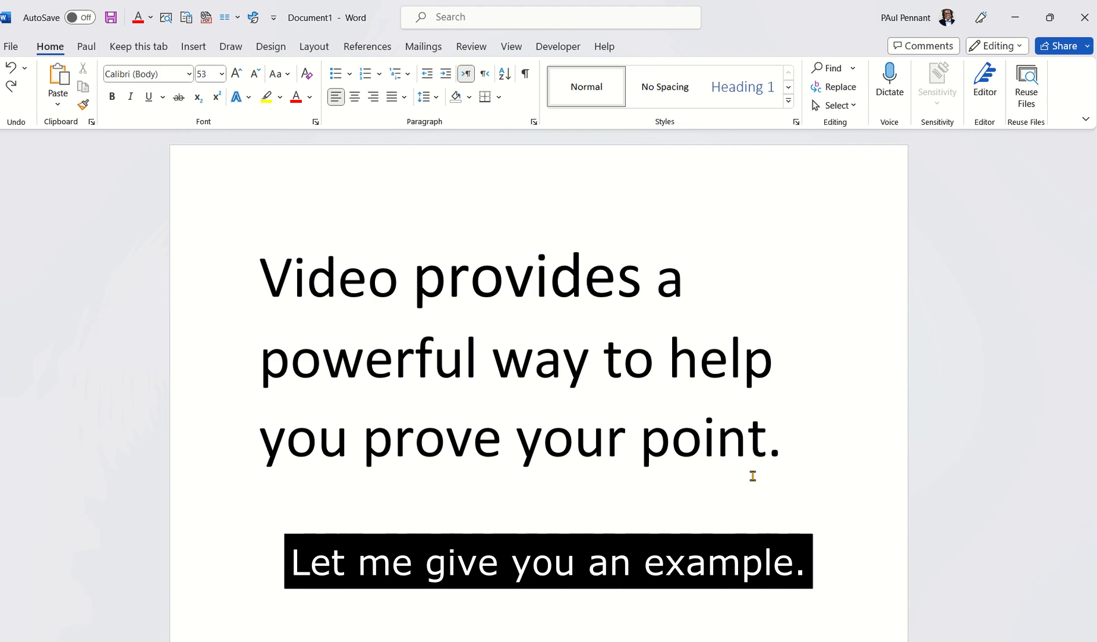
{"action": "type", "text": "My cursor is inside the word."}
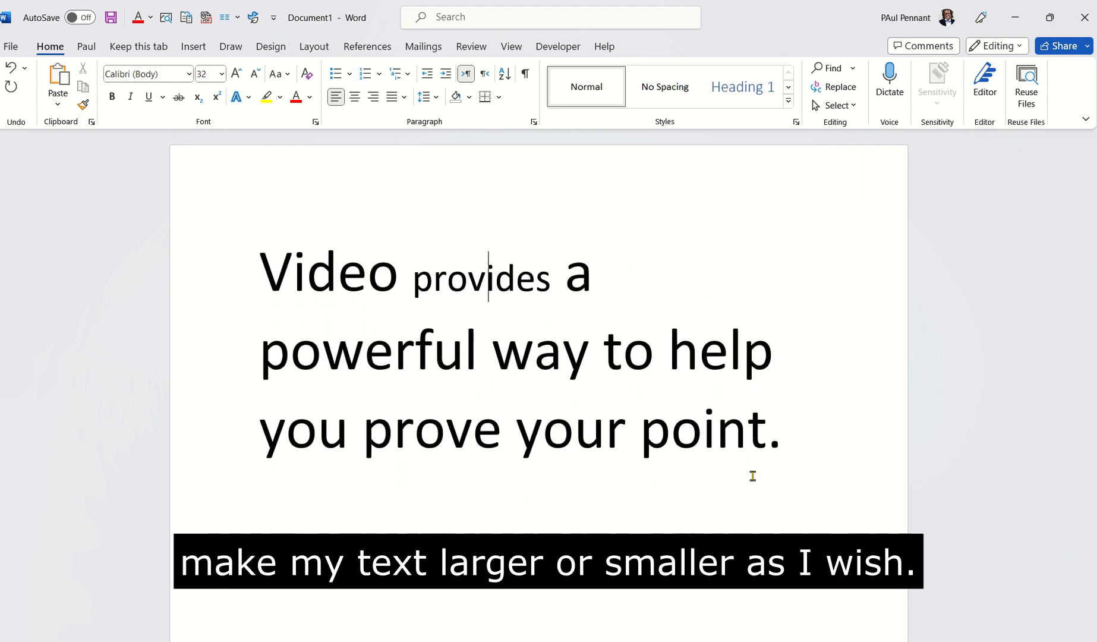
{"action": "left_click", "coordinate": [236, 72]}
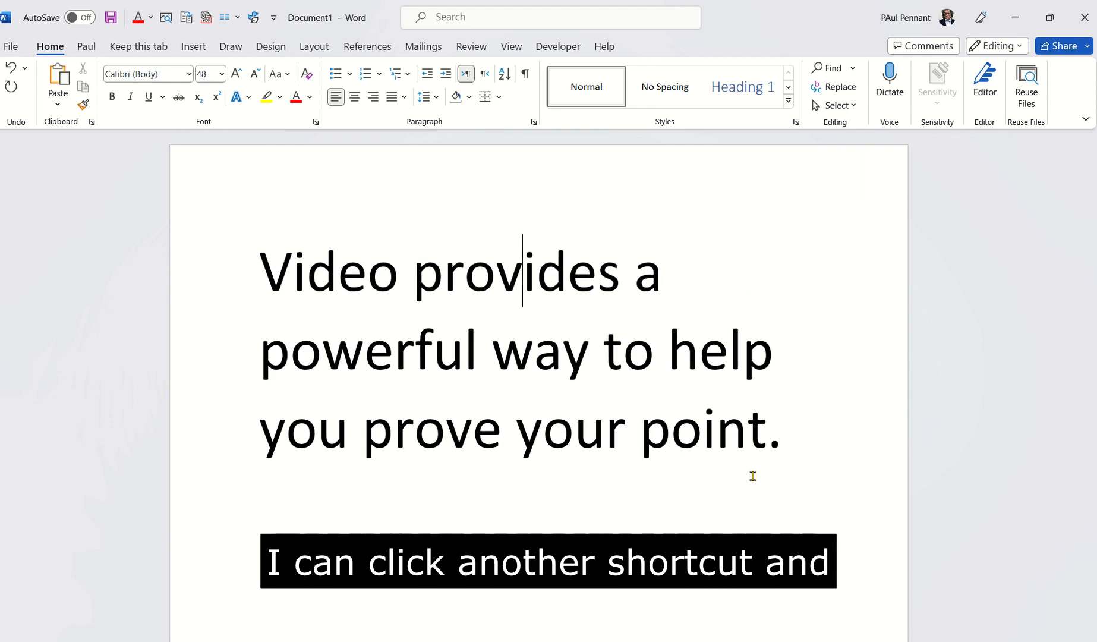
{"action": "left_click", "coordinate": [111, 97]}
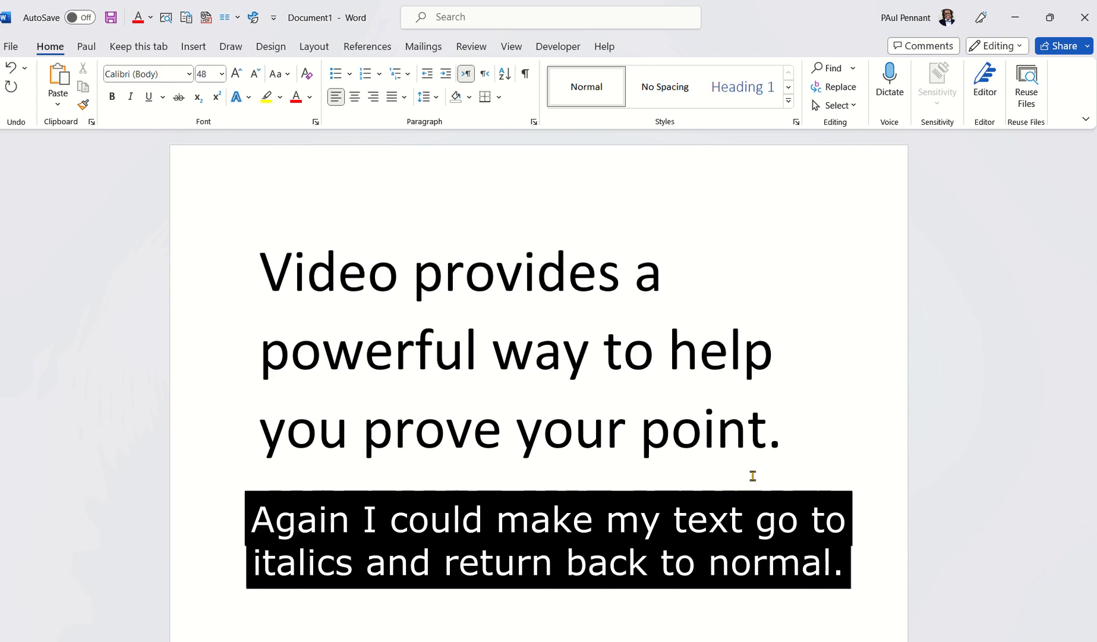
Italicize 'provides', then remove the italics again
{"action": "left_click", "coordinate": [130, 97]}
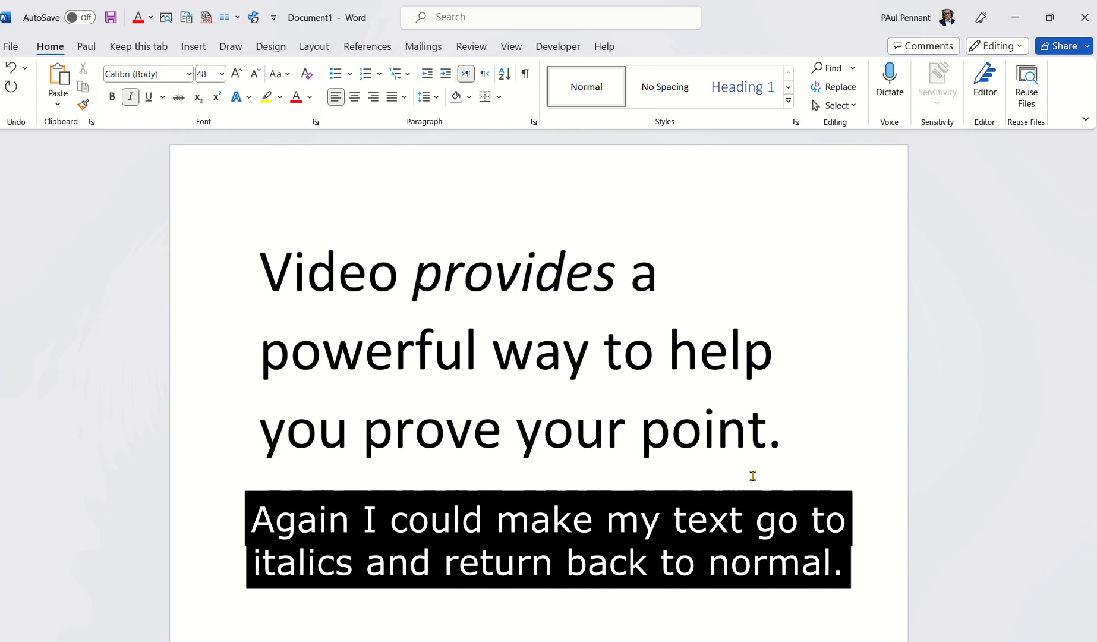
{"action": "left_click", "coordinate": [129, 97]}
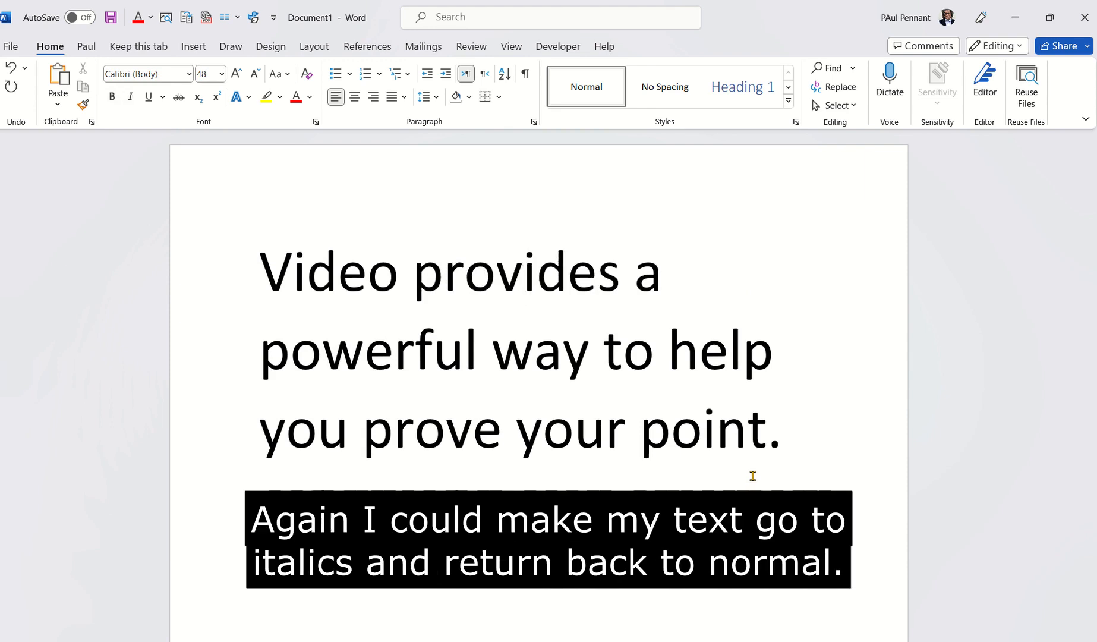
{"action": "left_click", "coordinate": [521, 271]}
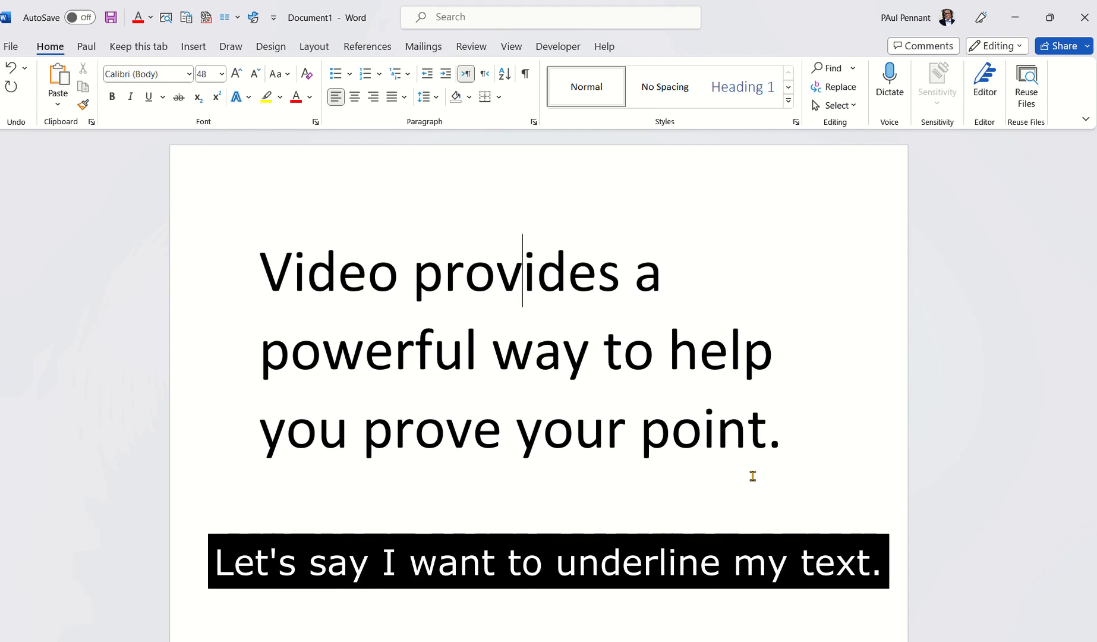
Caption the subscript question and make 'provides' superscript with the cursor inside it
{"action": "left_click", "coordinate": [148, 97]}
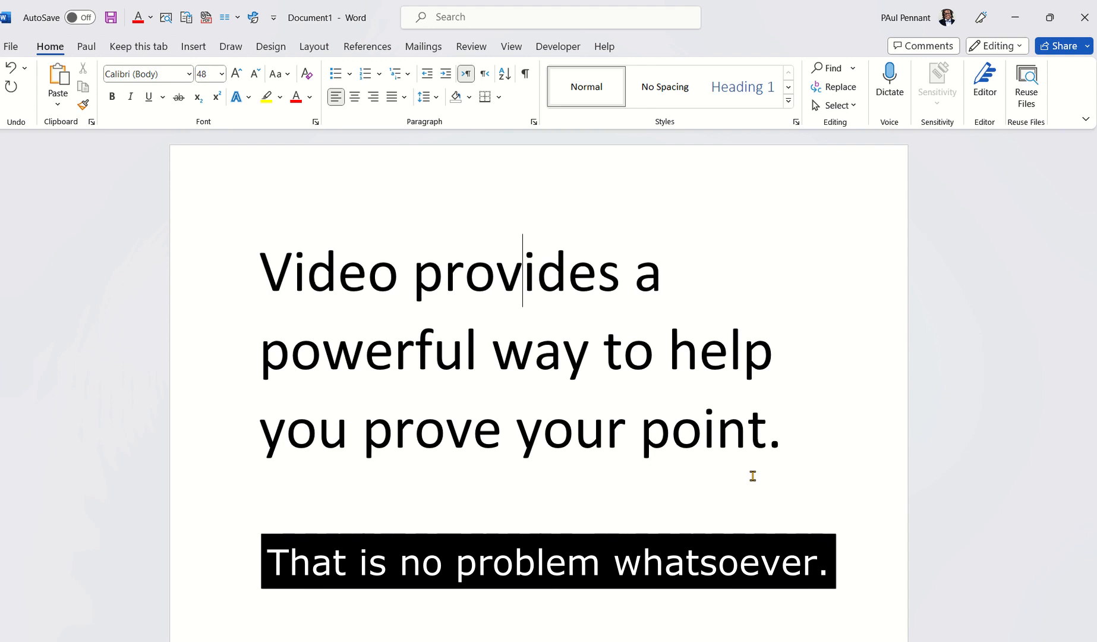
{"action": "type", "text": "What if I wanted to make it subscript"}
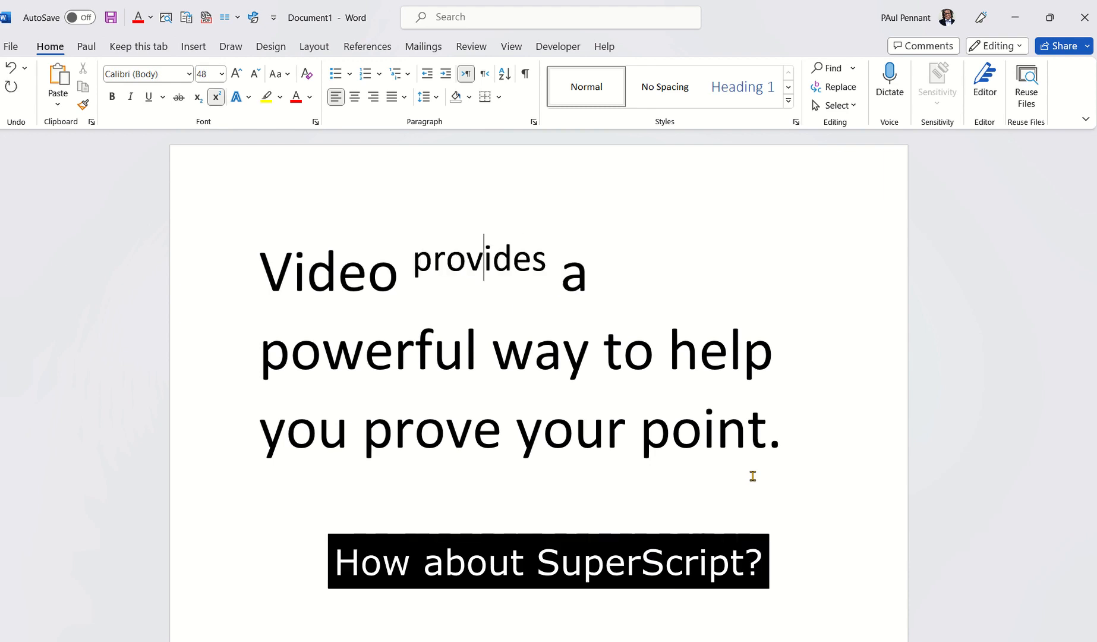
{"action": "type", "text": "Again, my cursor is inside the word."}
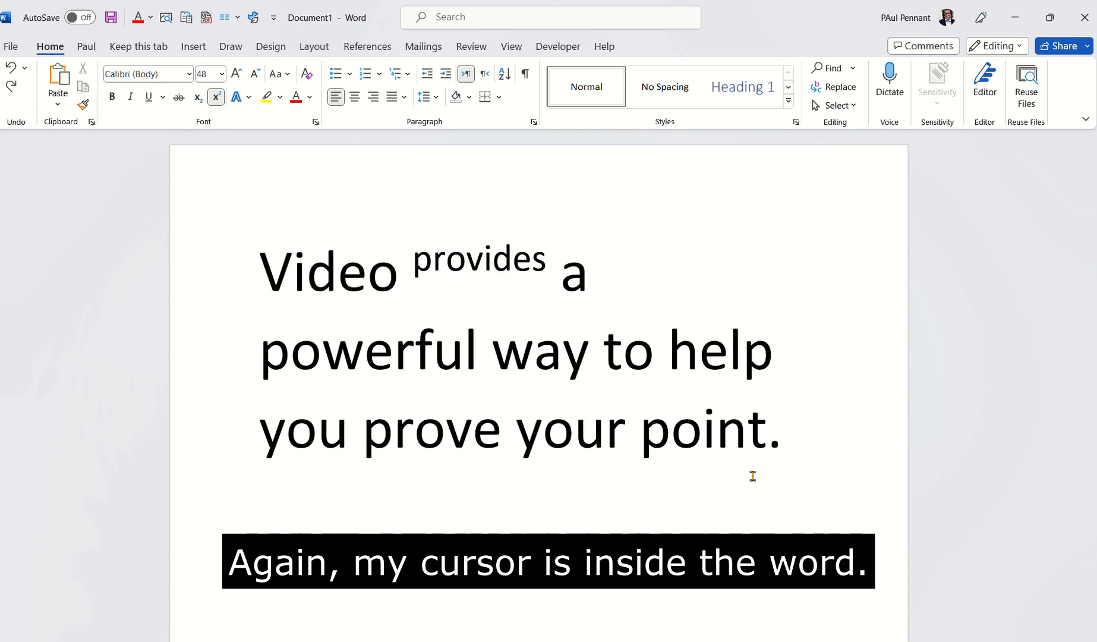
{"action": "left_click", "coordinate": [216, 96]}
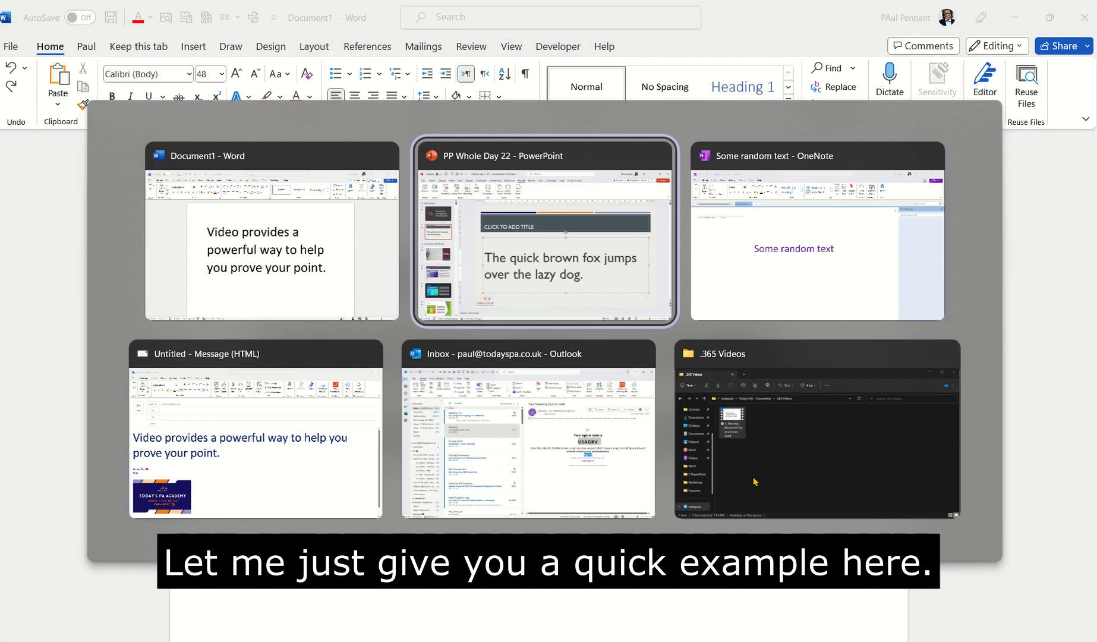
Switch to OneNote's 'Some random text' page and put the cursor inside 'random'
{"action": "left_click", "coordinate": [815, 231]}
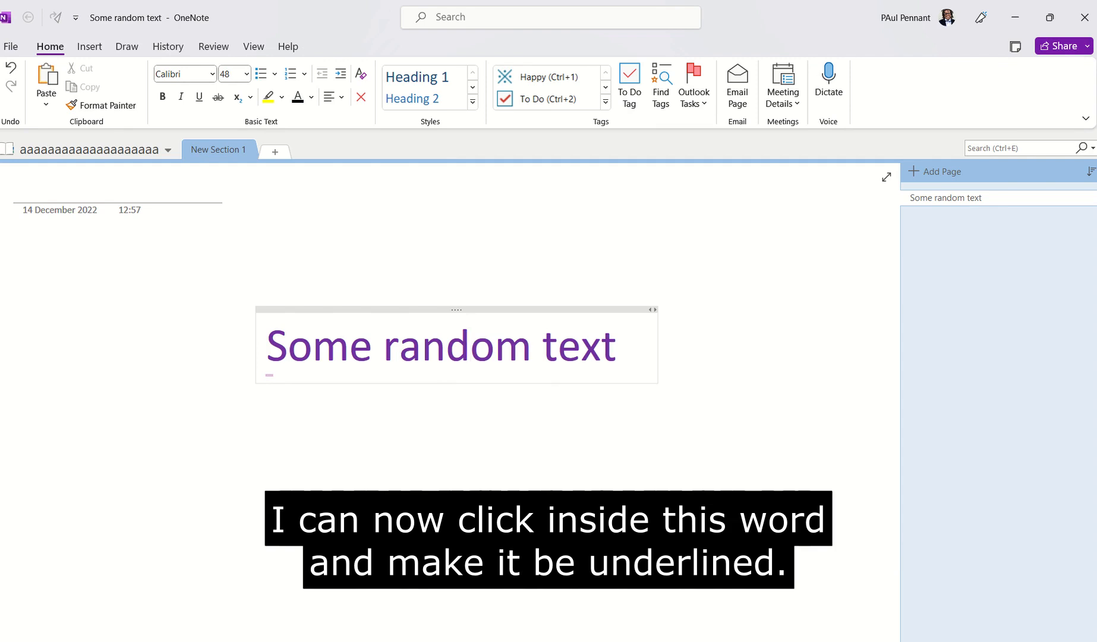
{"action": "left_click", "coordinate": [198, 96]}
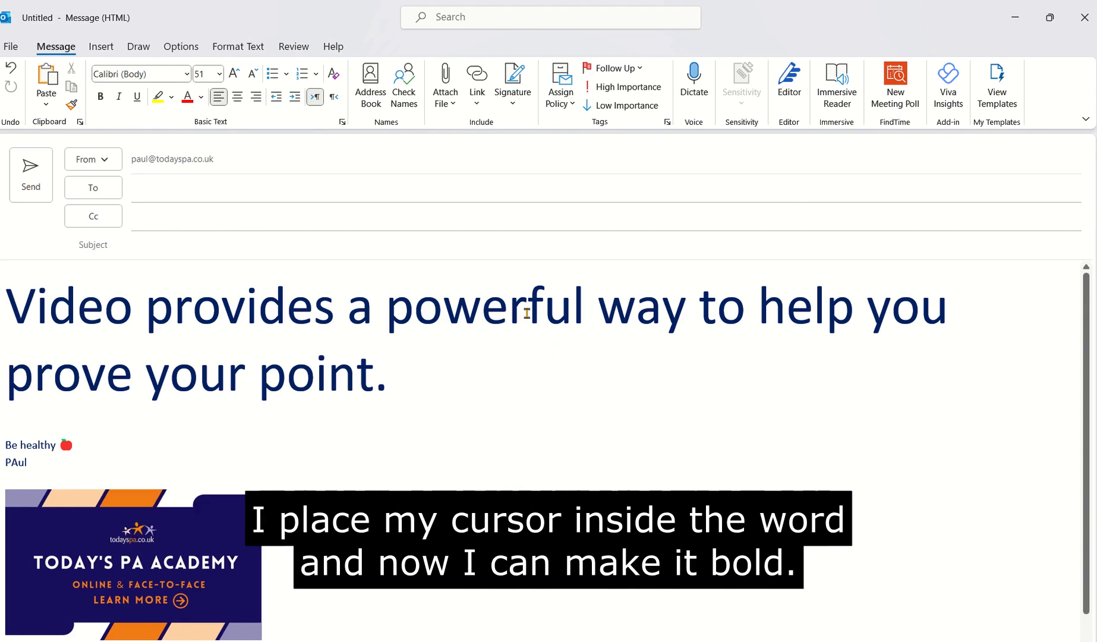
Bold 'powerful' in the Outlook draft, then show the open-windows switcher
{"action": "left_click", "coordinate": [100, 97]}
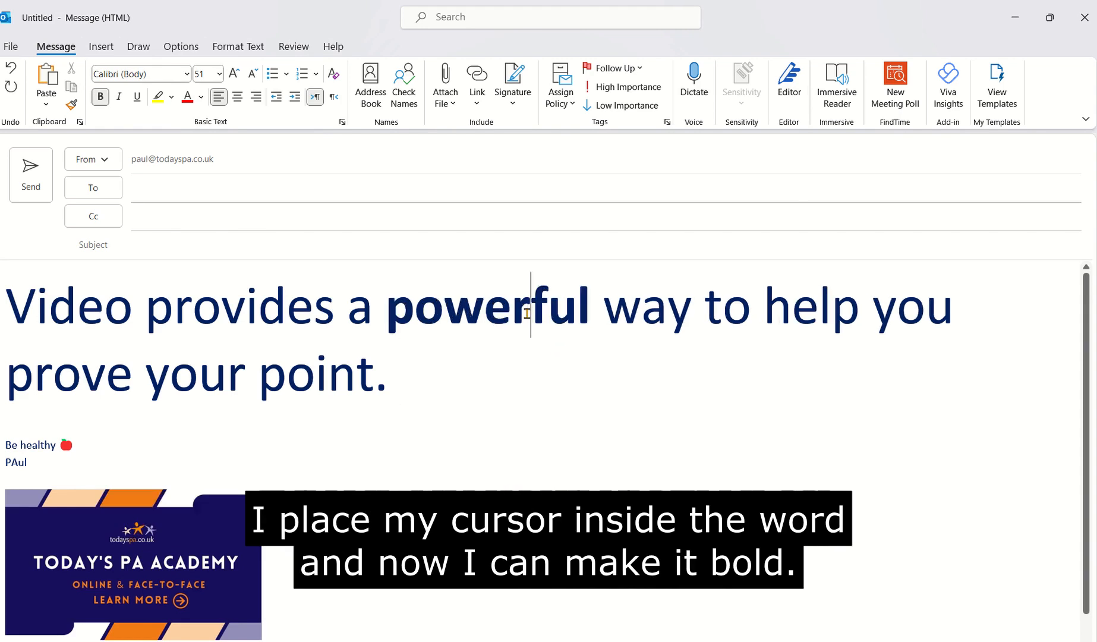
{"action": "key", "text": "alt+tab"}
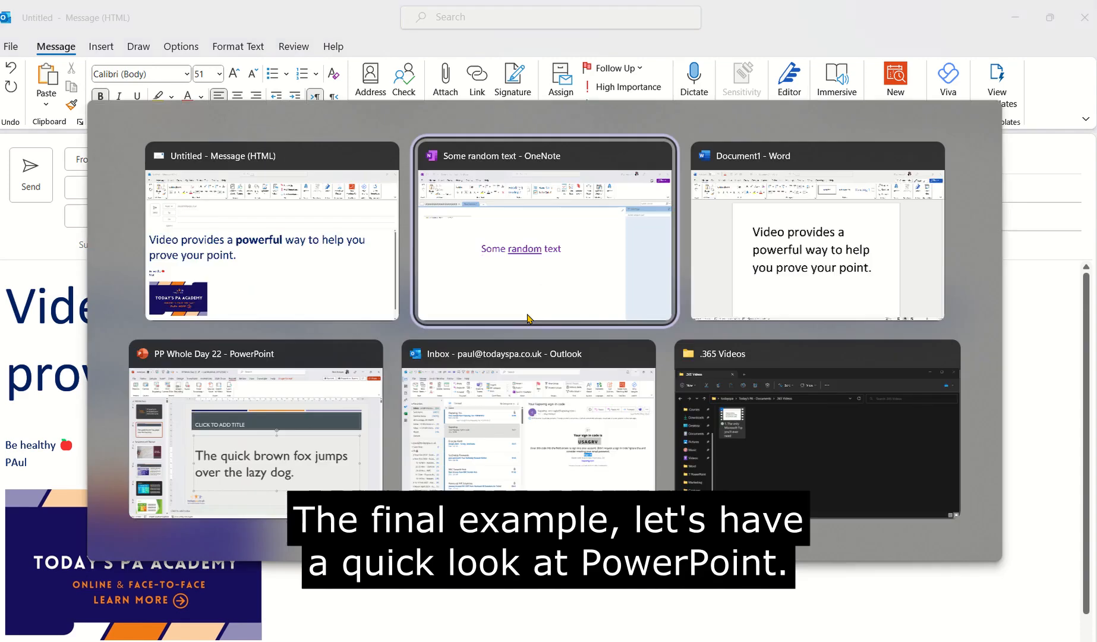